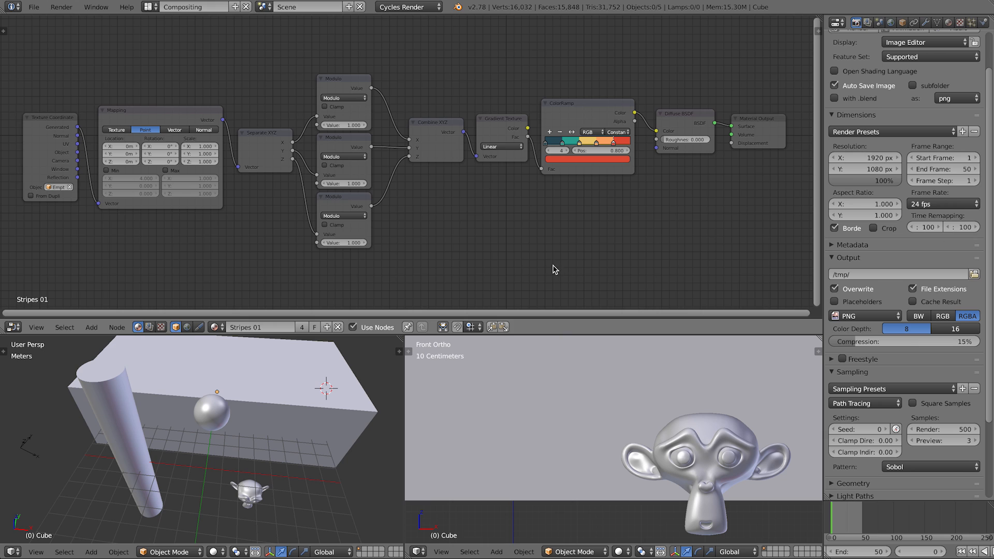
mouse_move(451, 175)
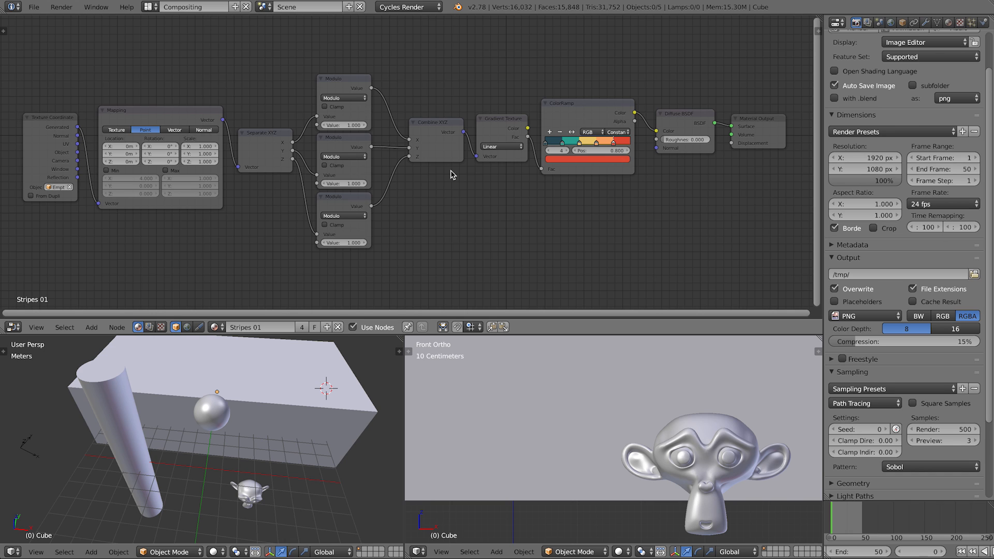
mouse_move(328, 271)
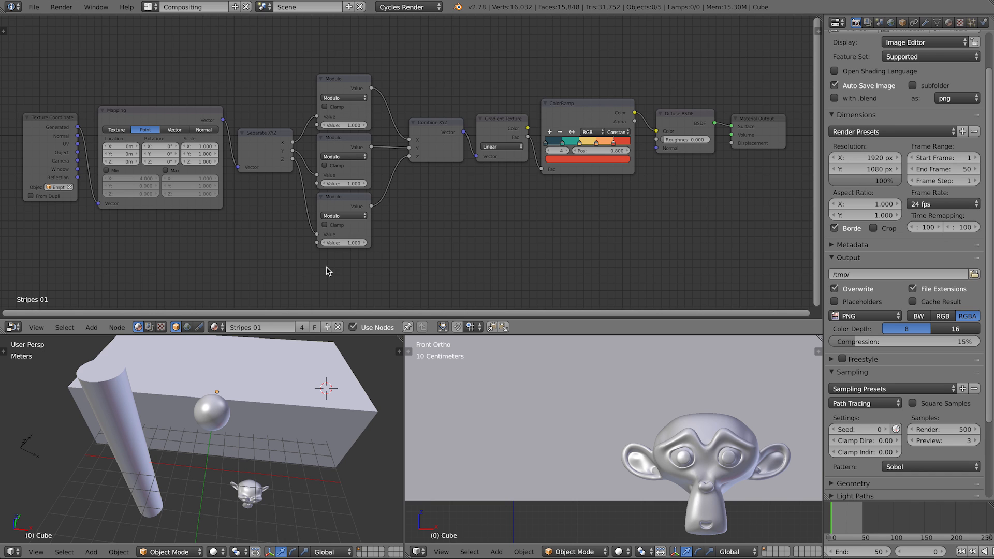
mouse_move(115, 187)
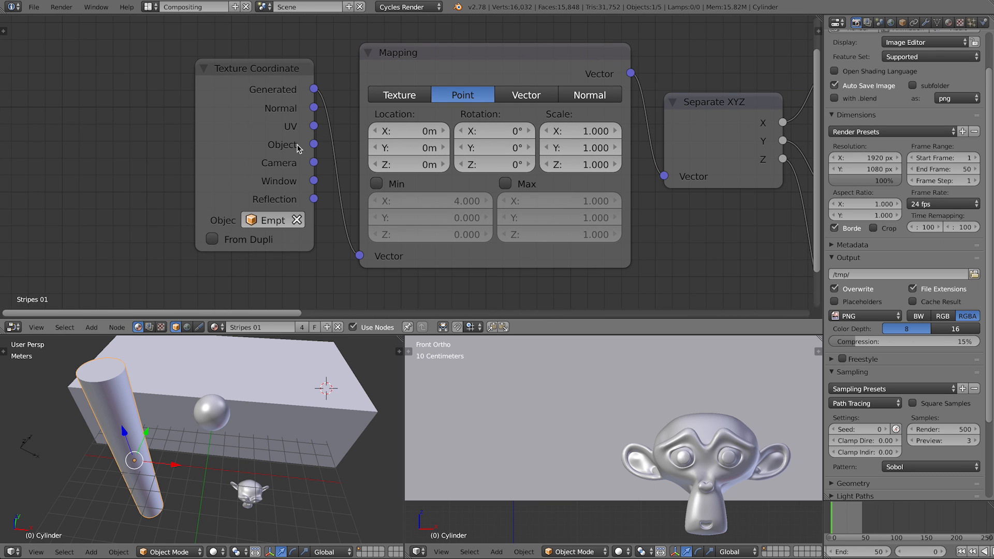
mouse_move(315, 143)
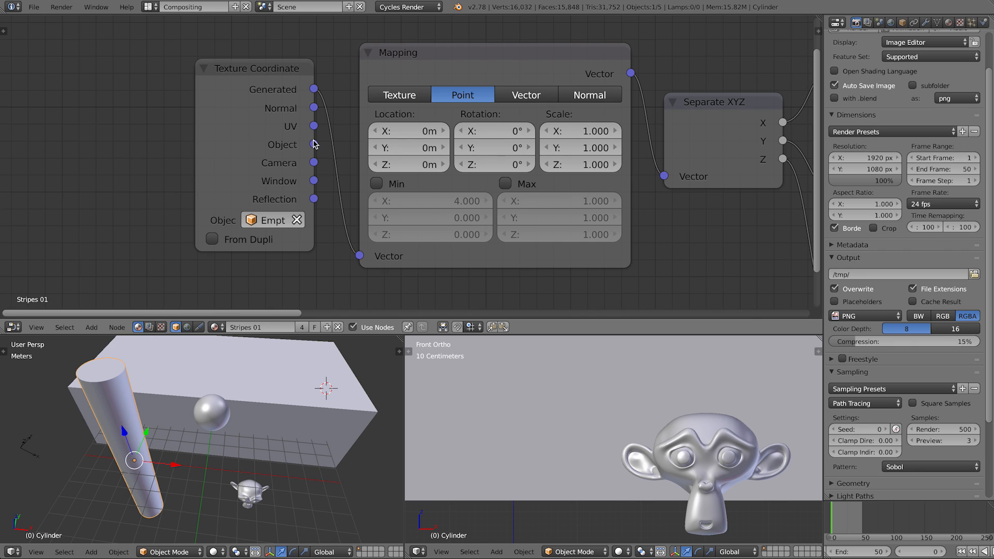
mouse_move(235, 452)
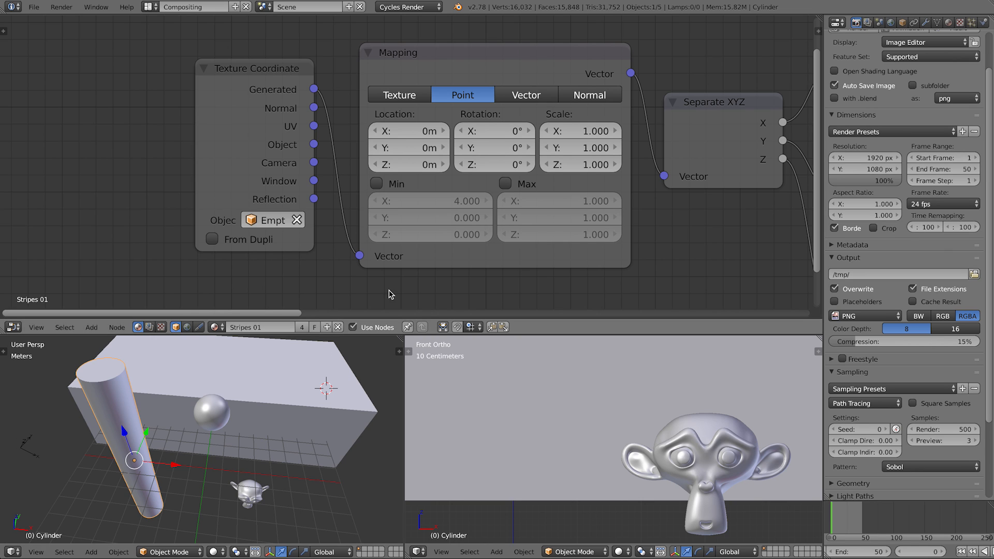
mouse_move(16, 454)
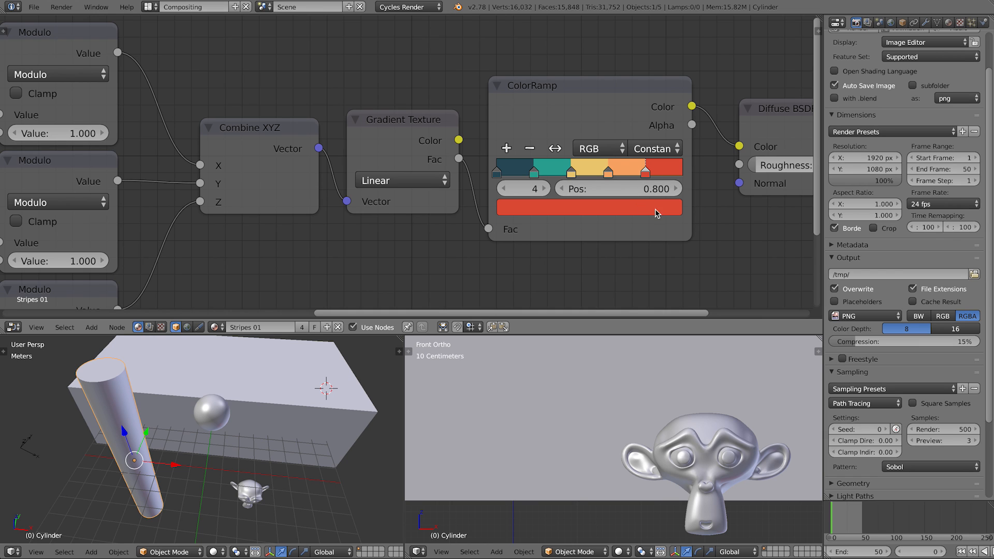
- Select the ColorRamp node, turn the left view into the Outliner, and render the front view
left_click(595, 148)
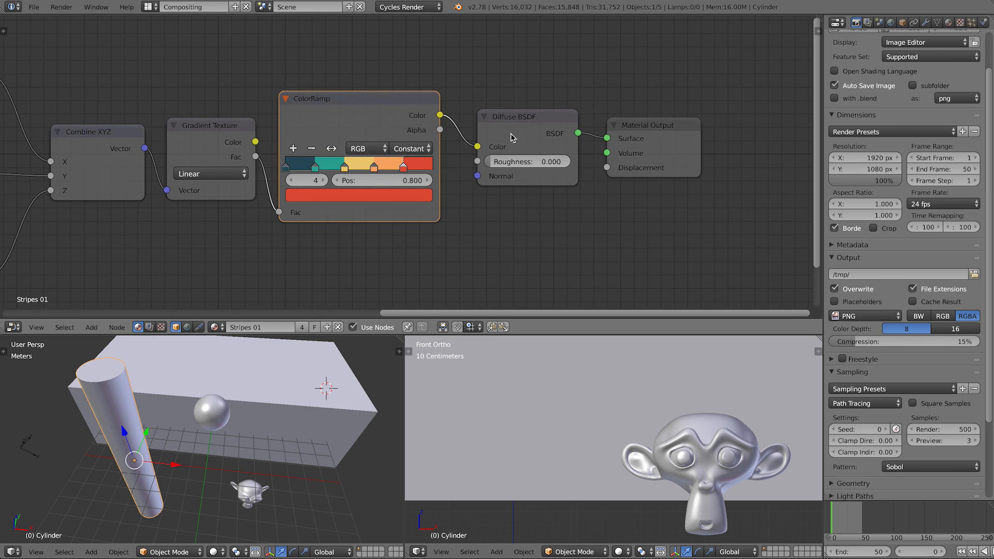
mouse_move(523, 136)
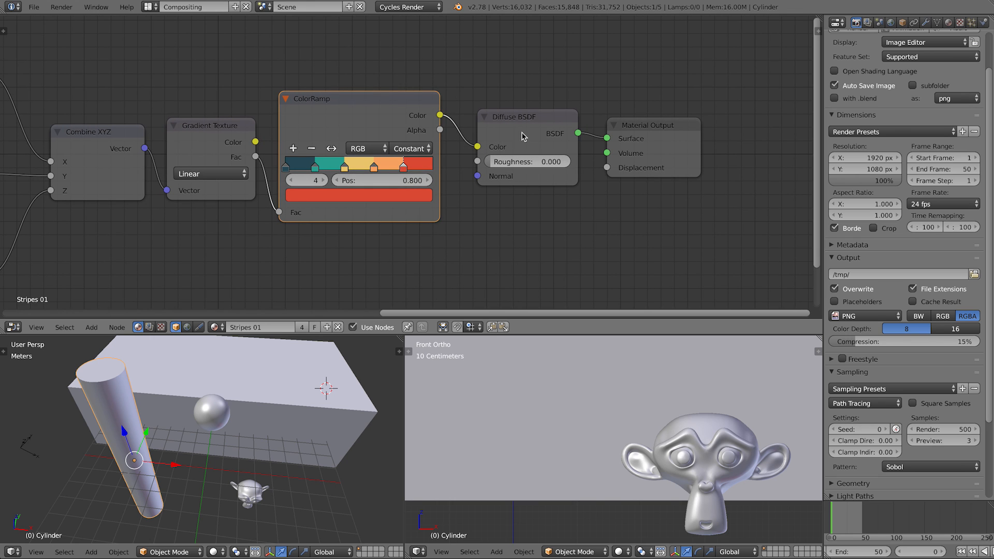
mouse_move(509, 155)
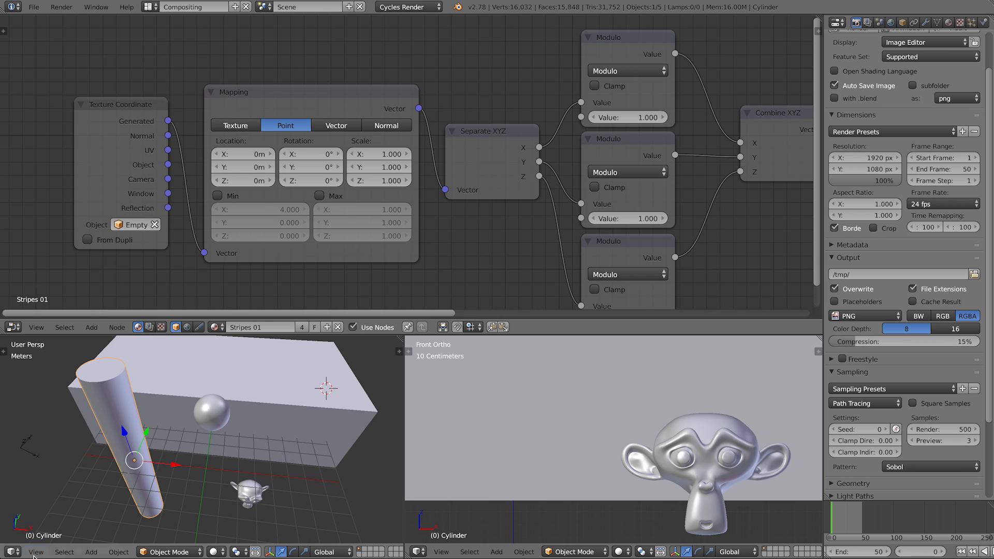
left_click(8, 327)
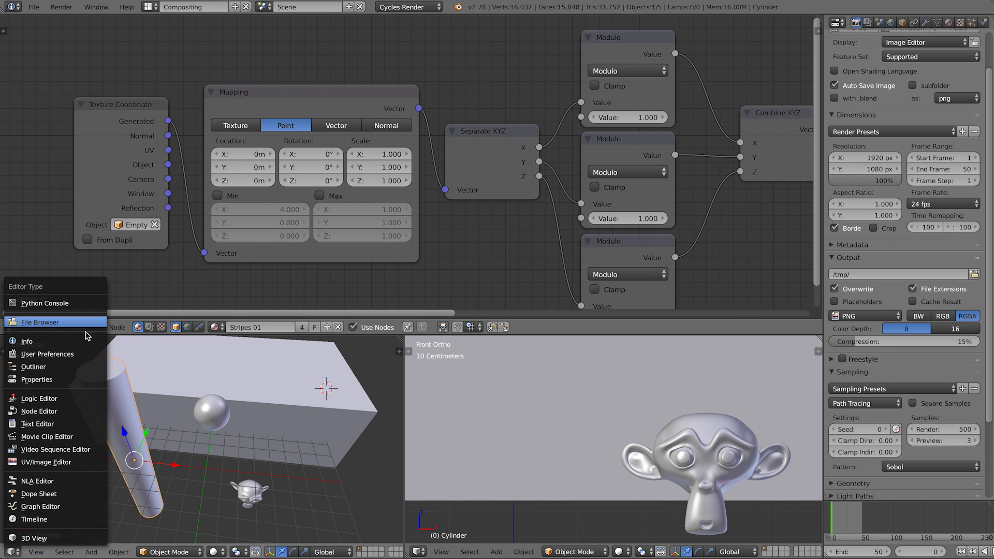
mouse_move(63, 367)
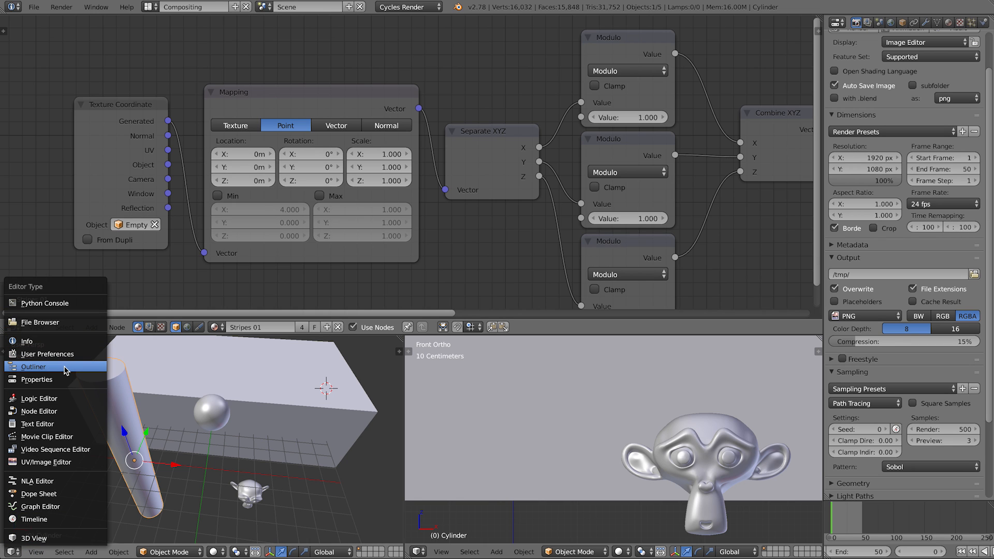
left_click(34, 367)
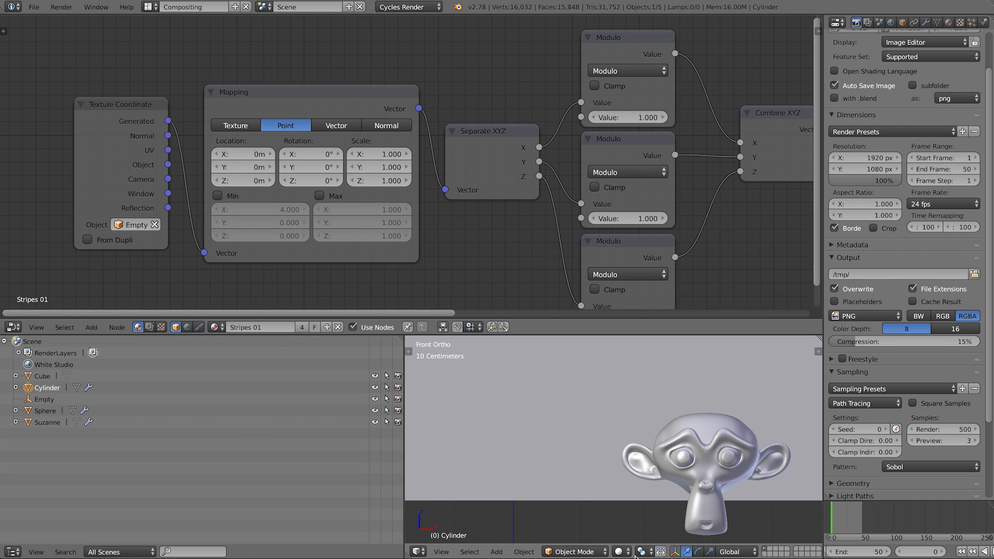
left_click(622, 550)
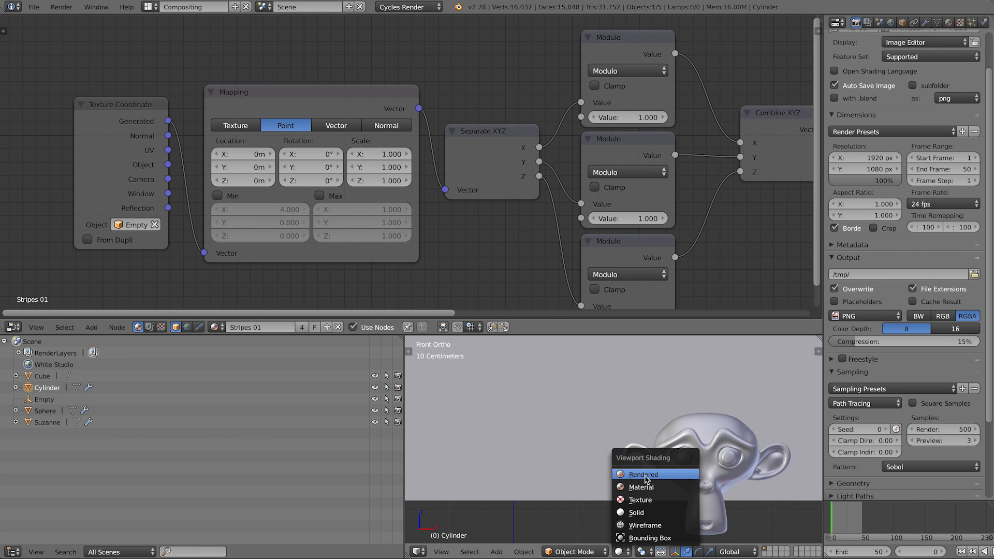
left_click(643, 474)
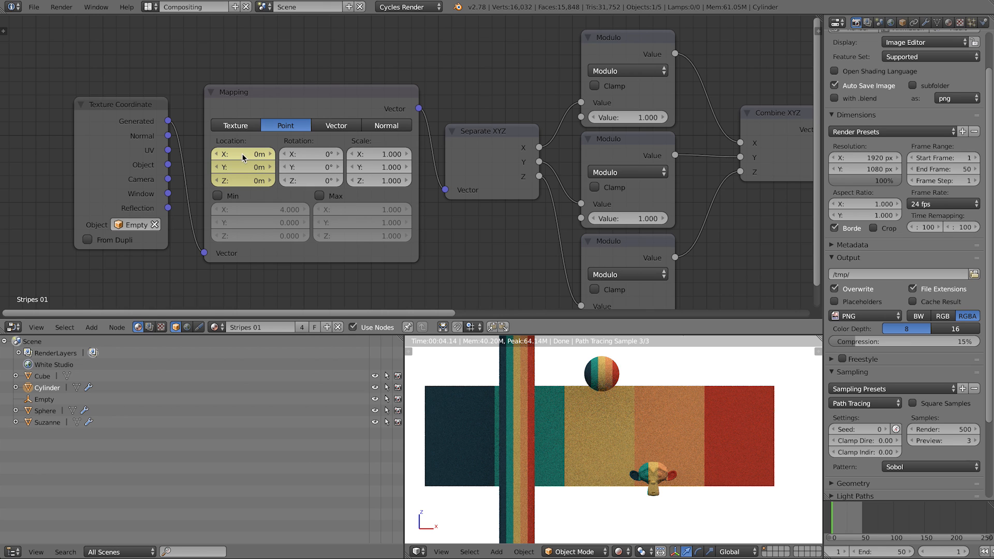
mouse_move(243, 156)
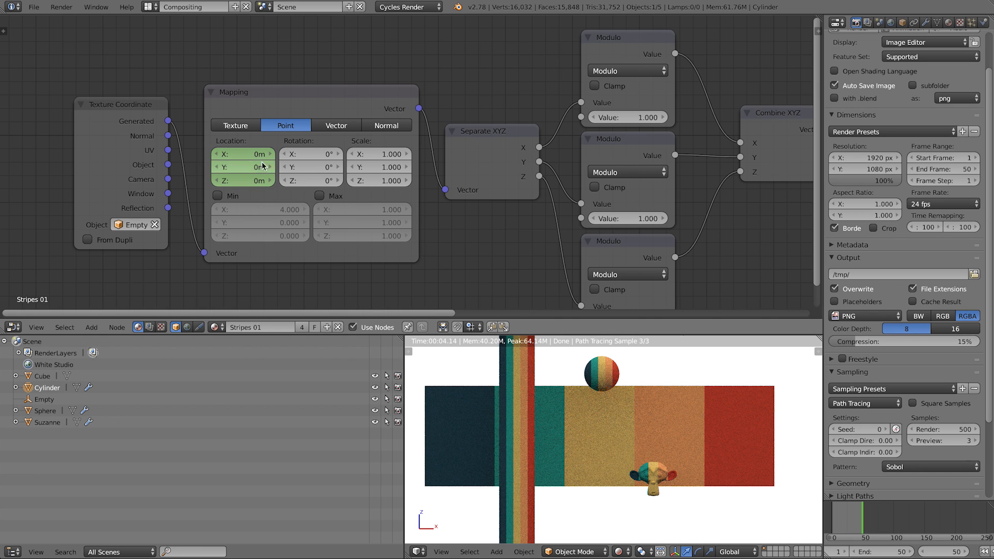
- Key the Mapping X location at a later frame, then scrub back toward frame 1
left_click(243, 154)
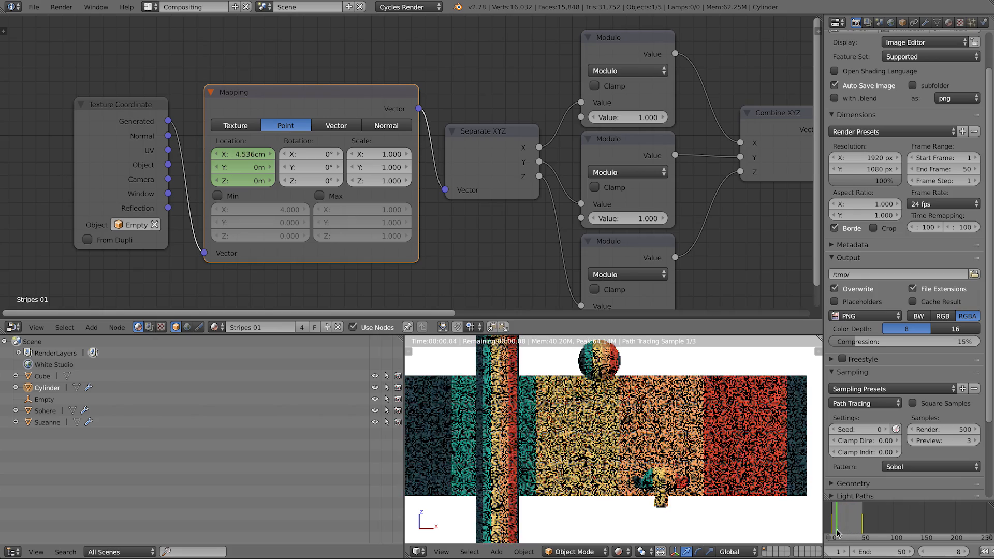
left_click_drag(243, 153, 215, 153)
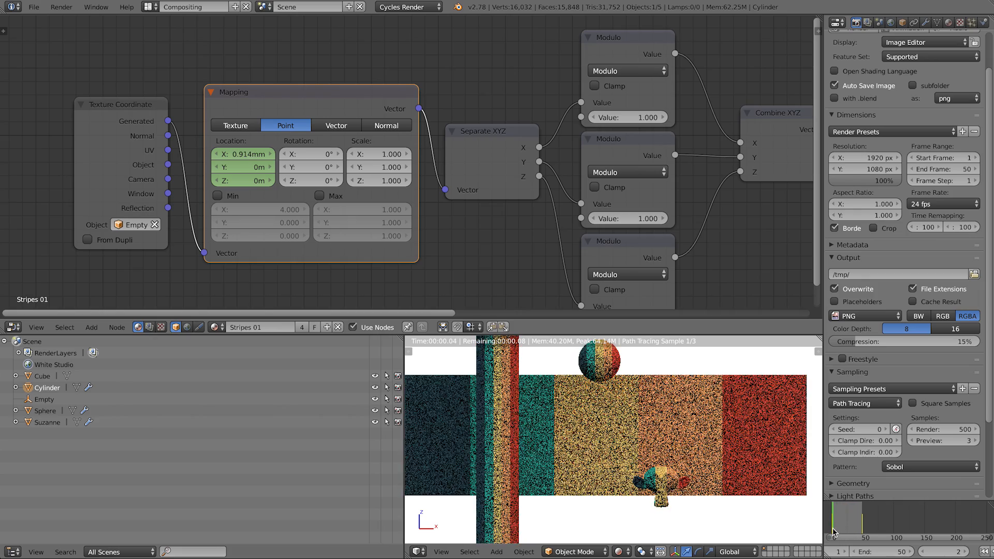
- Clear the Mapping Location keyframes, preview a 45 rotation animation, and open its keyframe menu
right_click(243, 153)
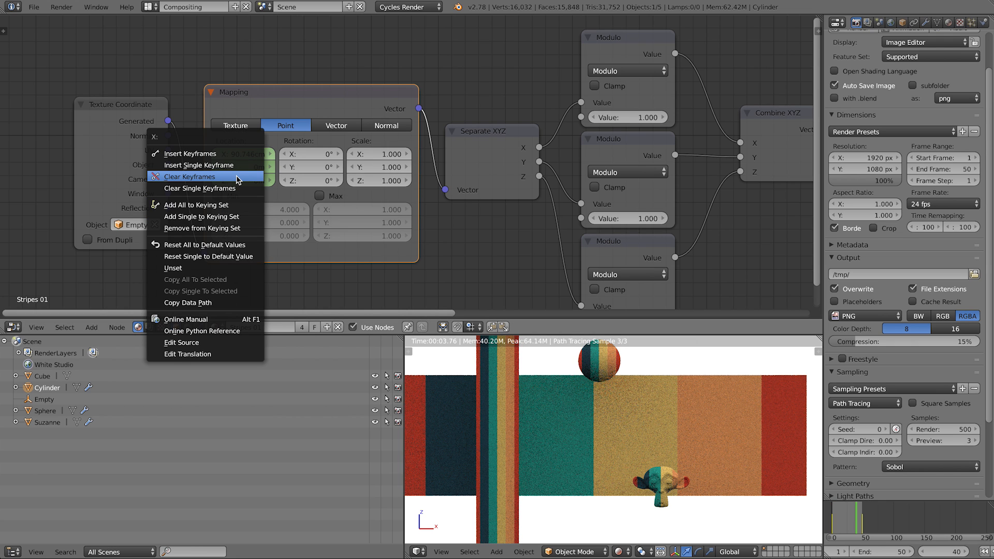
mouse_move(197, 176)
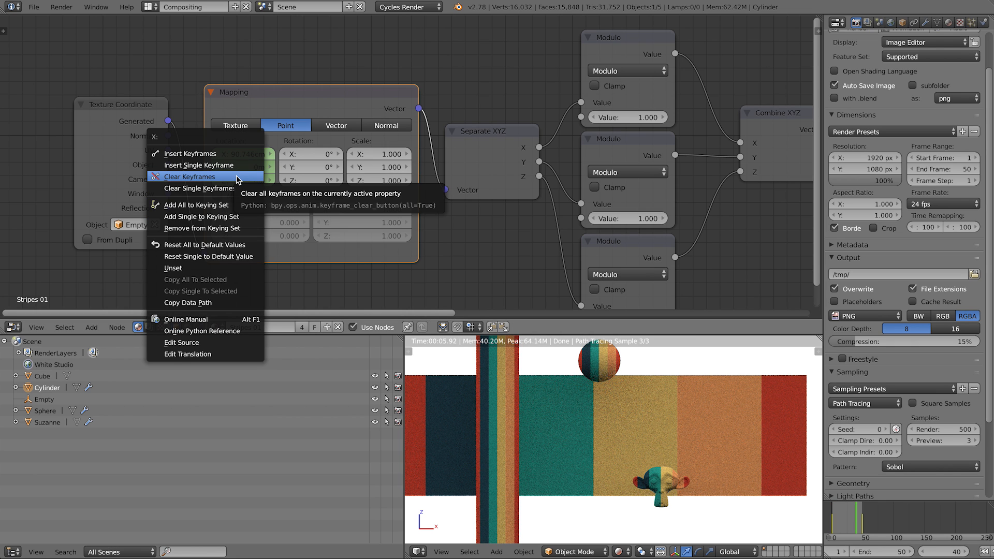
left_click(189, 176)
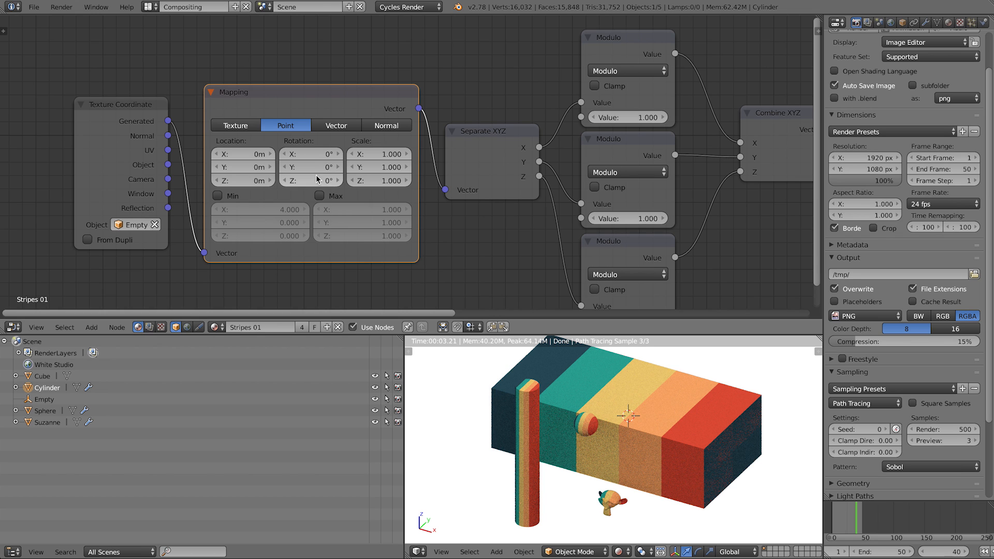
type("45")
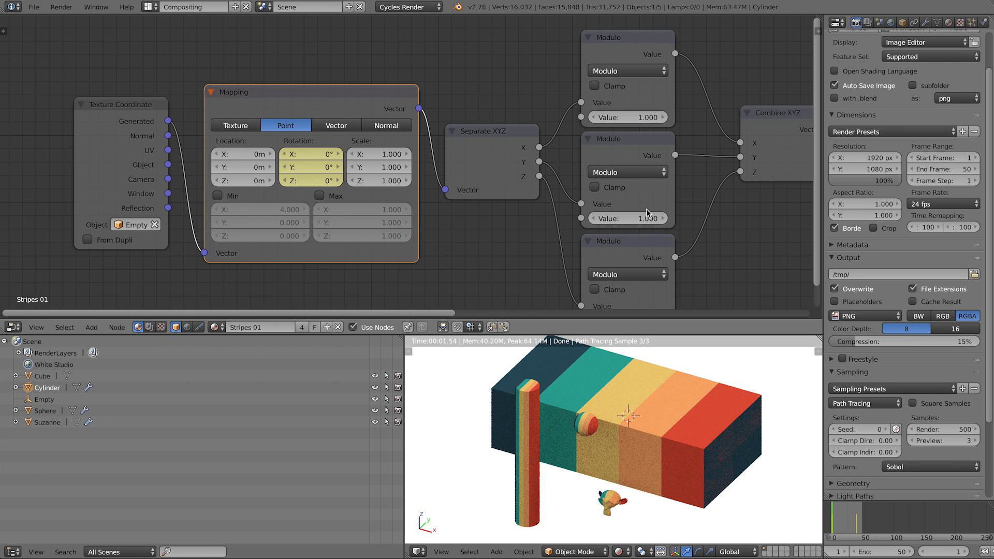
mouse_move(706, 404)
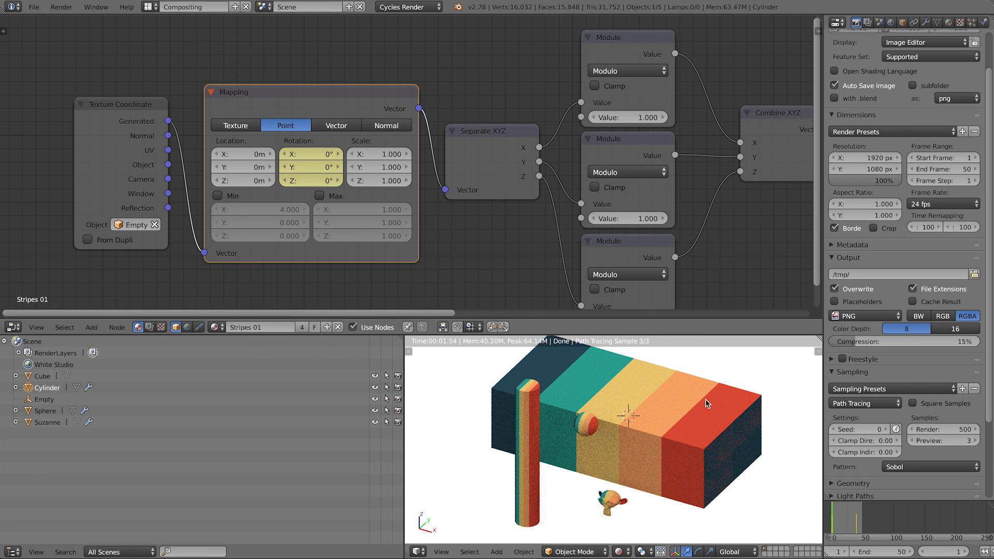
left_click_drag(292, 167, 316, 167)
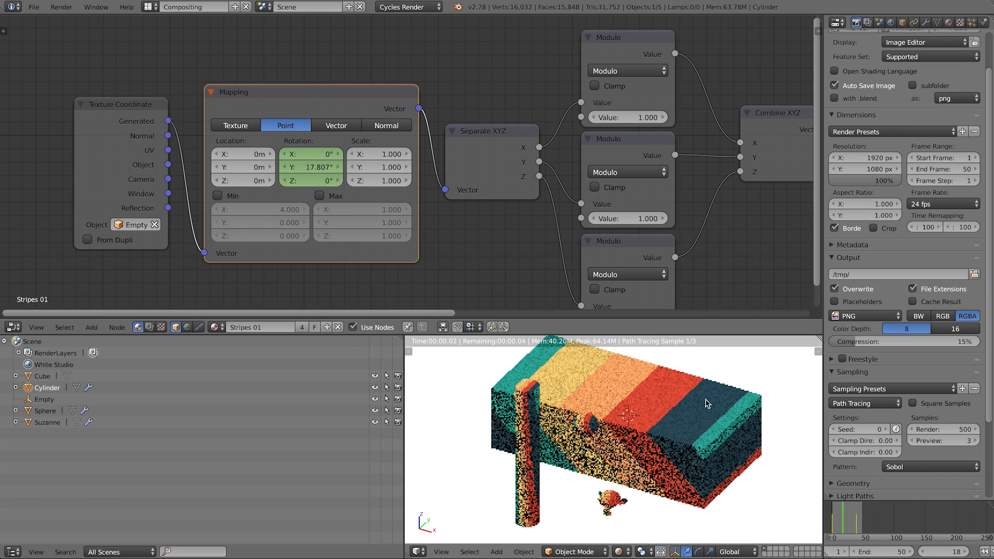
right_click(308, 167)
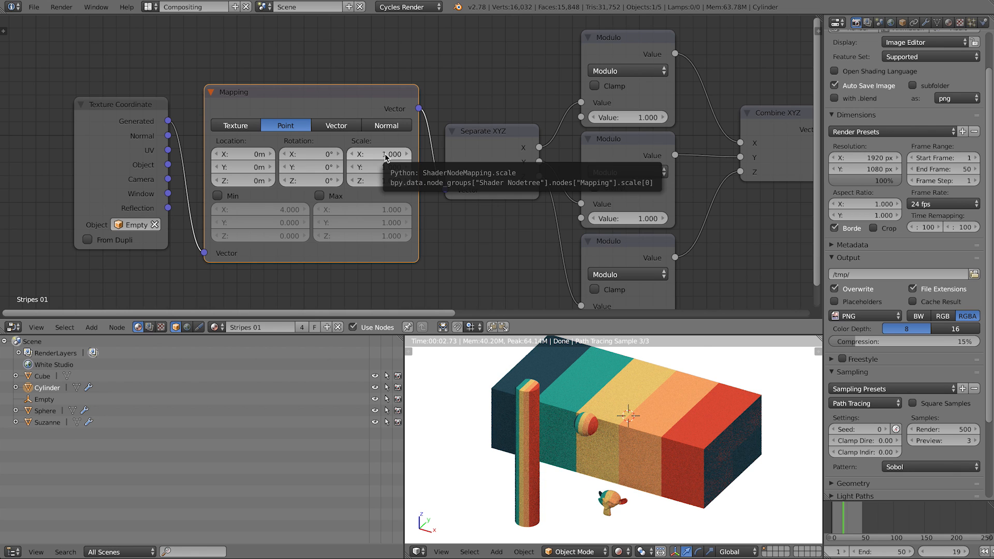
- Set Mapping Scale to 2.000 and jump to another frame to preview narrower stripes
left_click(363, 153)
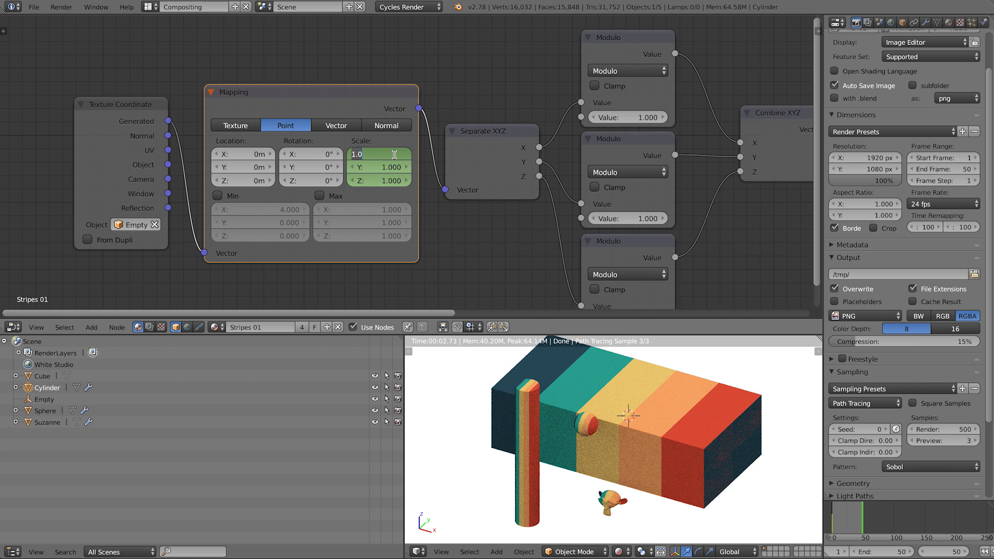
type("2.000")
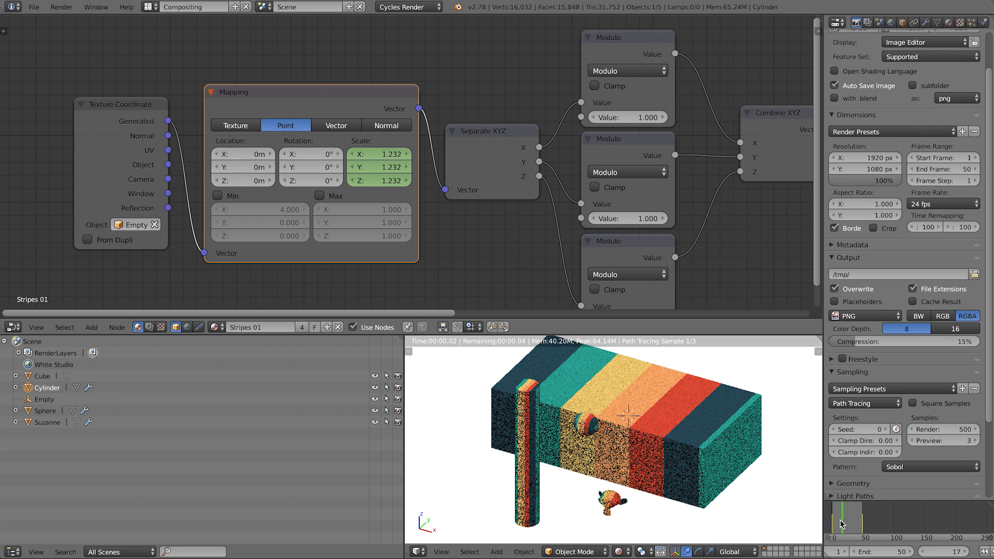
left_click(377, 154)
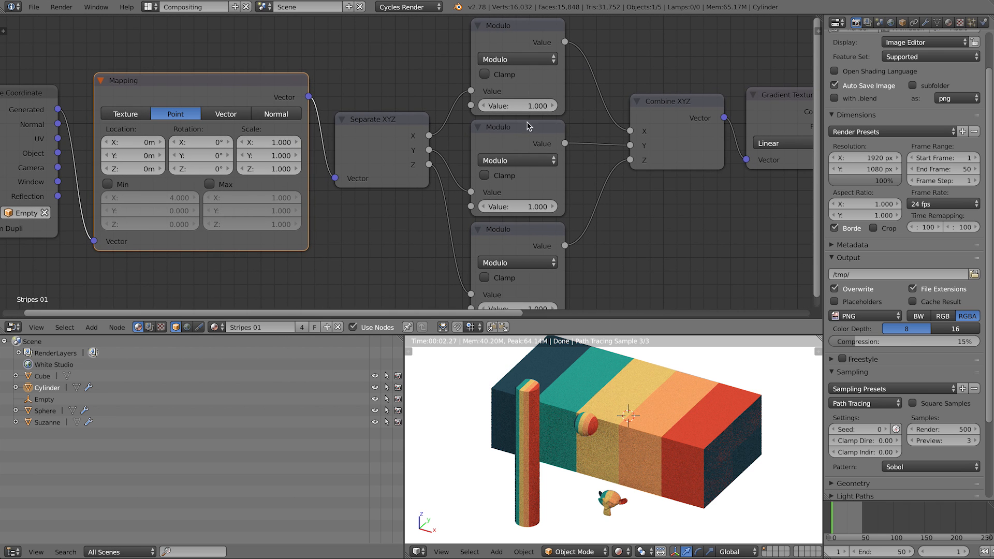
mouse_move(513, 105)
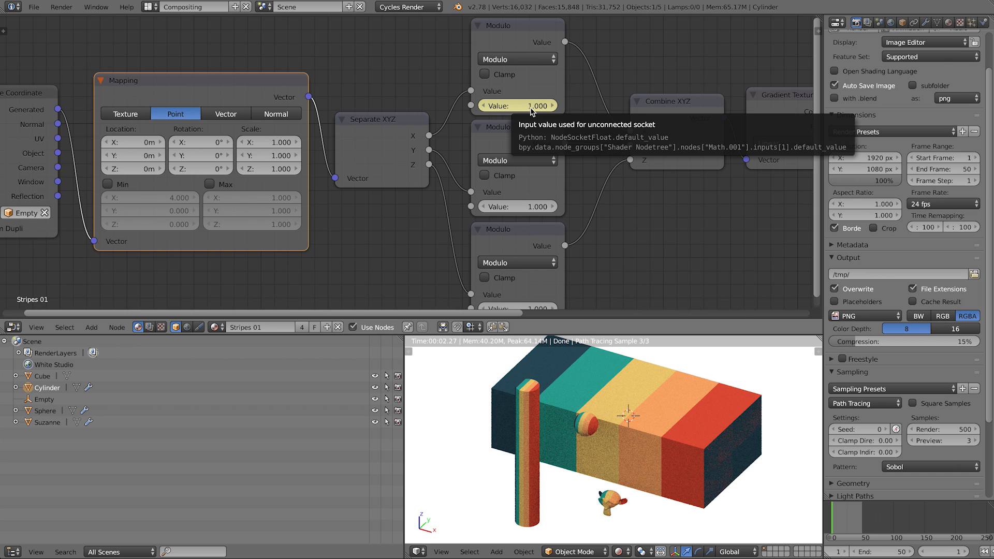
- Set the first Modulo node's value to 1 and pan toward the ColorRamp node
left_click(517, 105)
type("0.000")
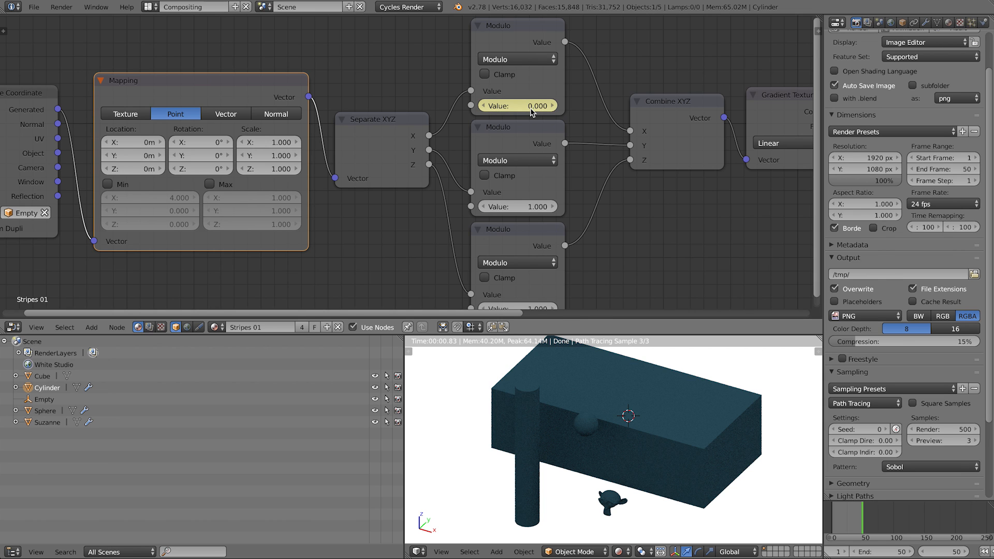
left_click(516, 105)
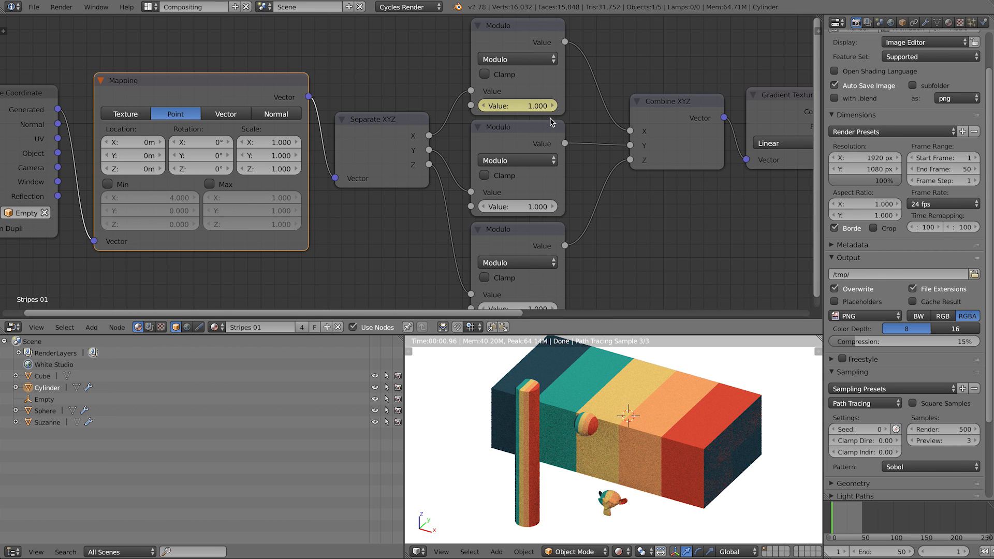
left_click_drag(539, 105, 531, 105)
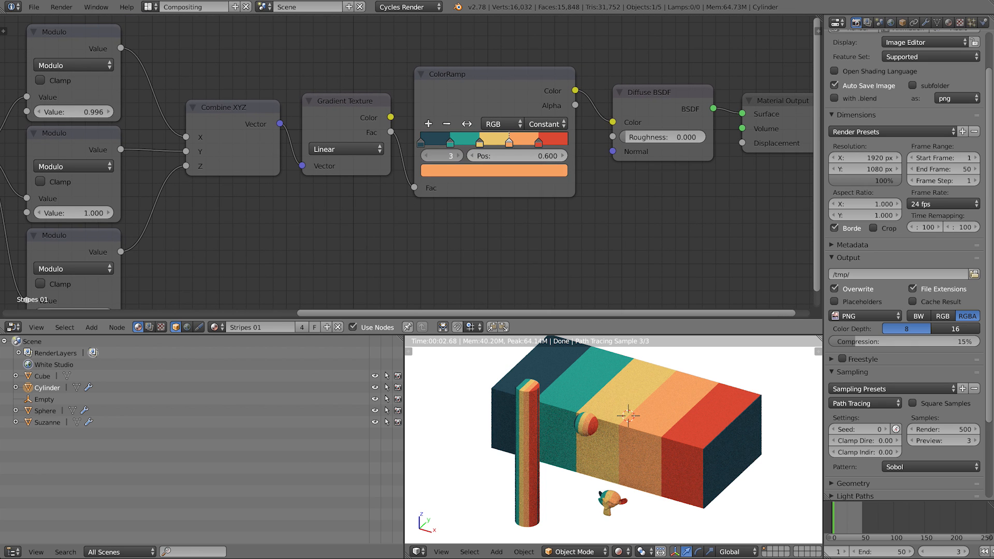
- Move the third color stop to position 0.500 and scrub frames to watch the stripe change
left_click(422, 138)
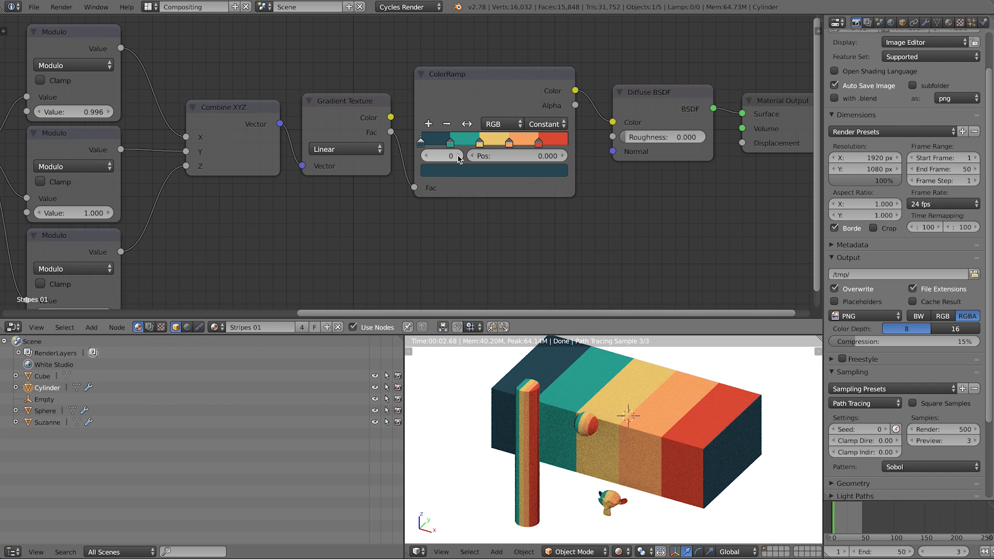
left_click(451, 139)
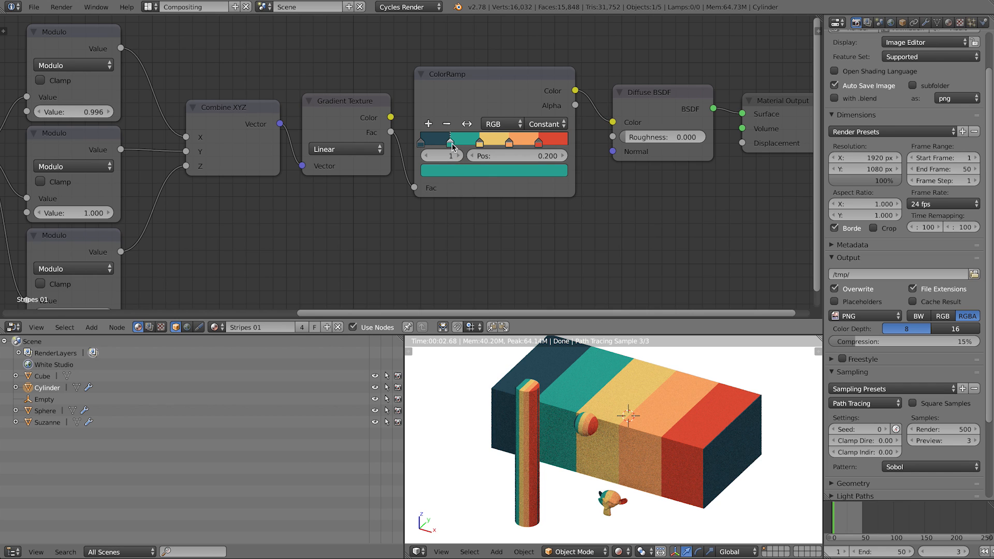
left_click(461, 156)
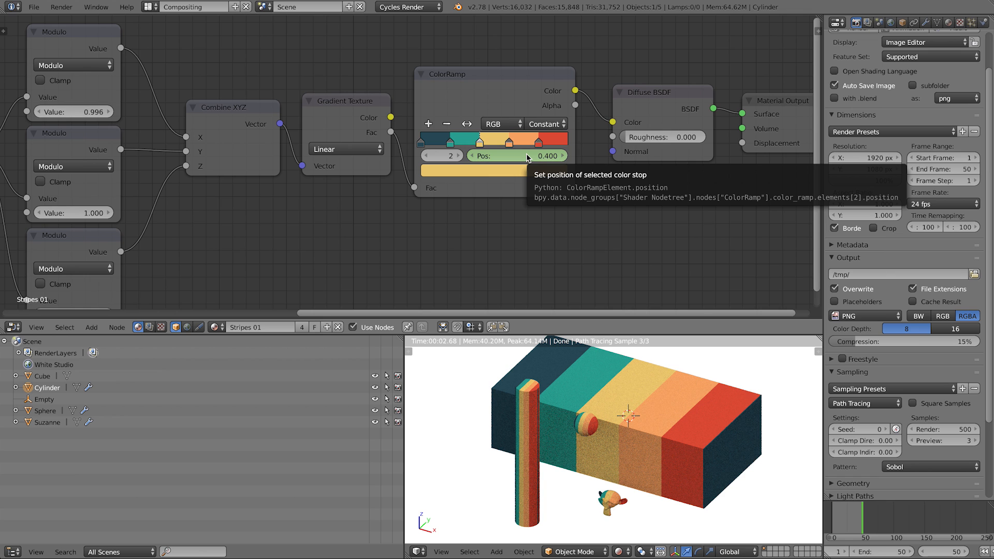
left_click(513, 156)
type("0.500")
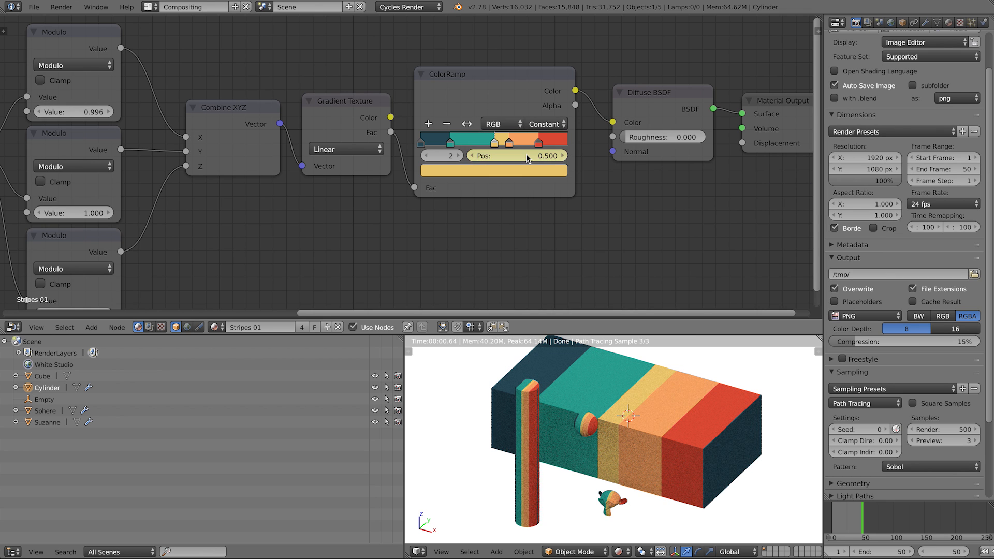
left_click_drag(545, 156, 526, 155)
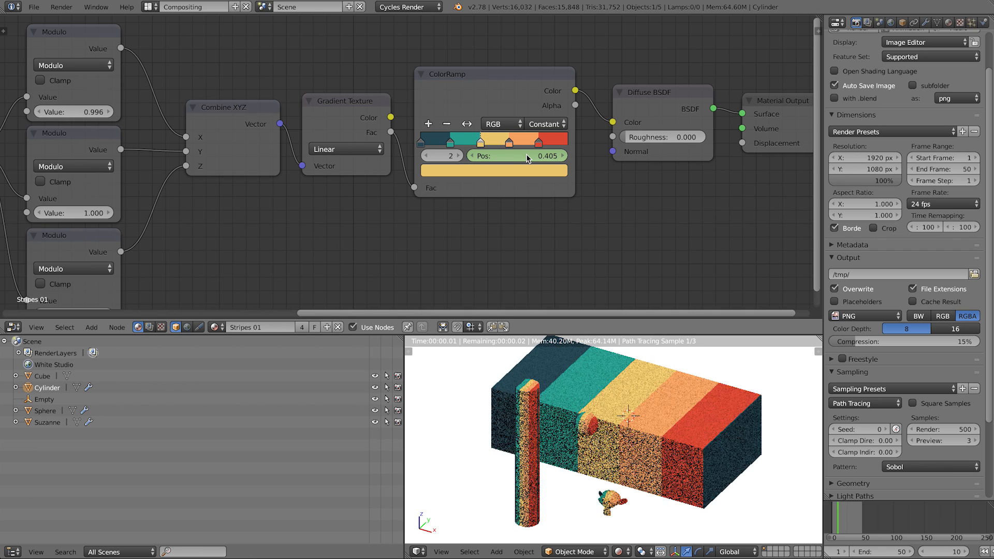
left_click_drag(520, 155, 538, 155)
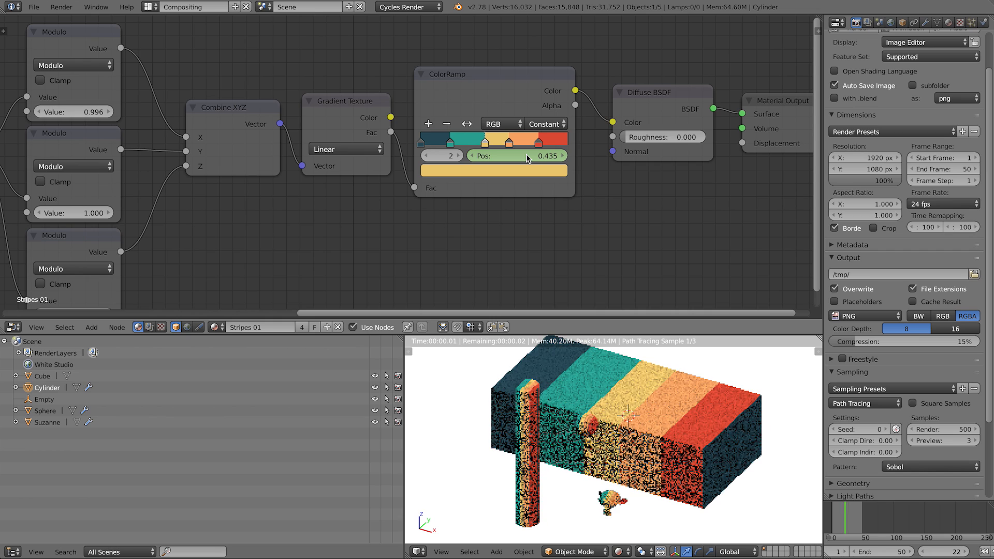
left_click_drag(535, 155, 525, 155)
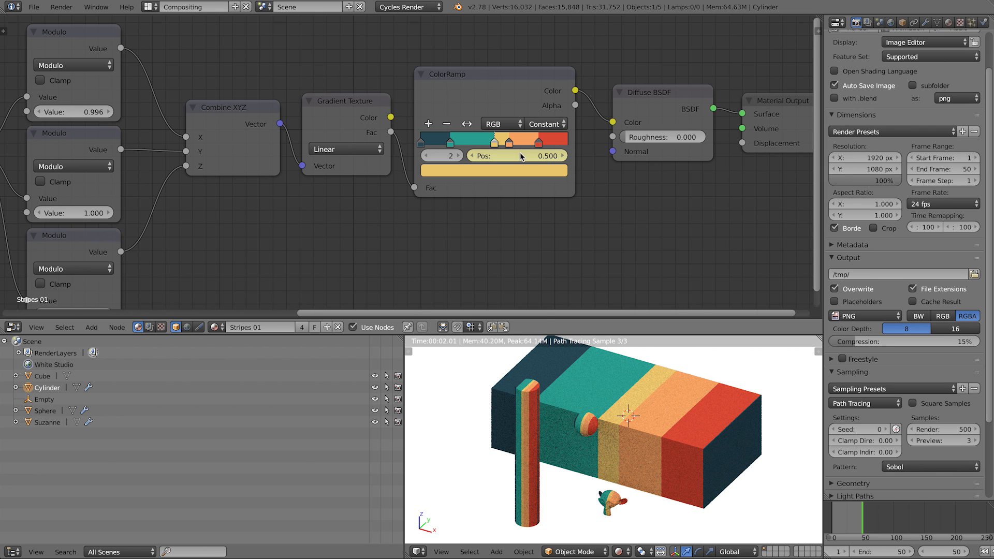
- Replace the stop's position keyframe, slide it back to 0.400, then delete the keyframe
right_click(514, 156)
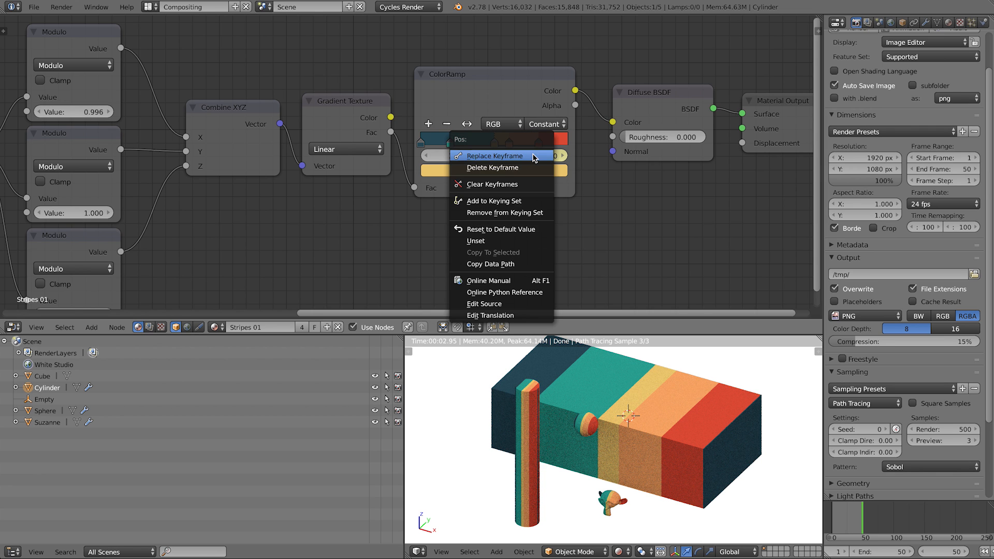
left_click(490, 155)
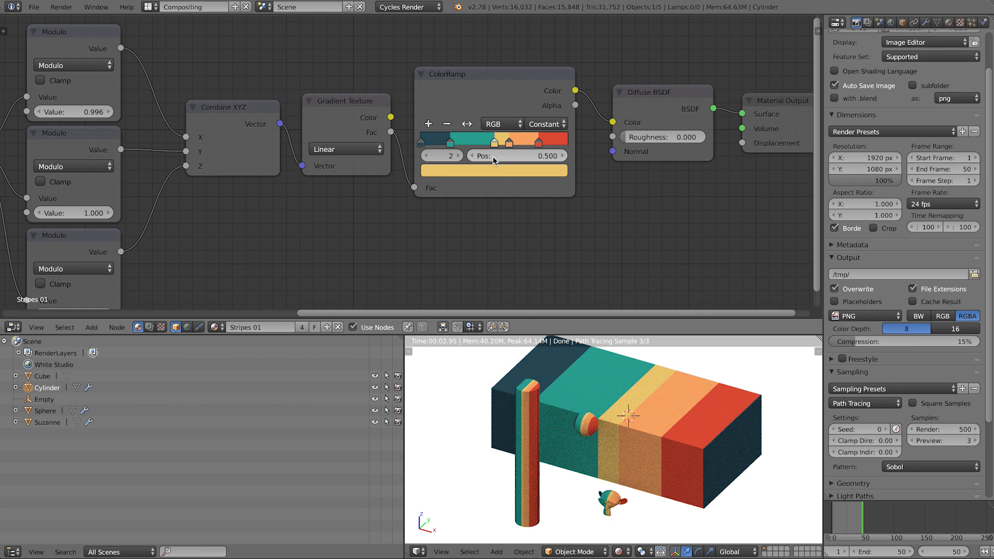
left_click_drag(520, 155, 494, 155)
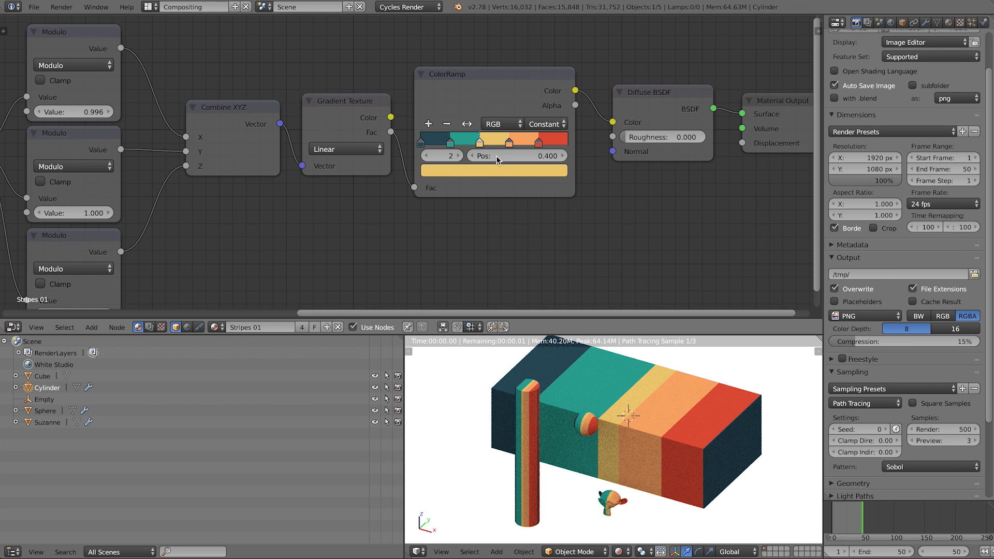
mouse_move(493, 170)
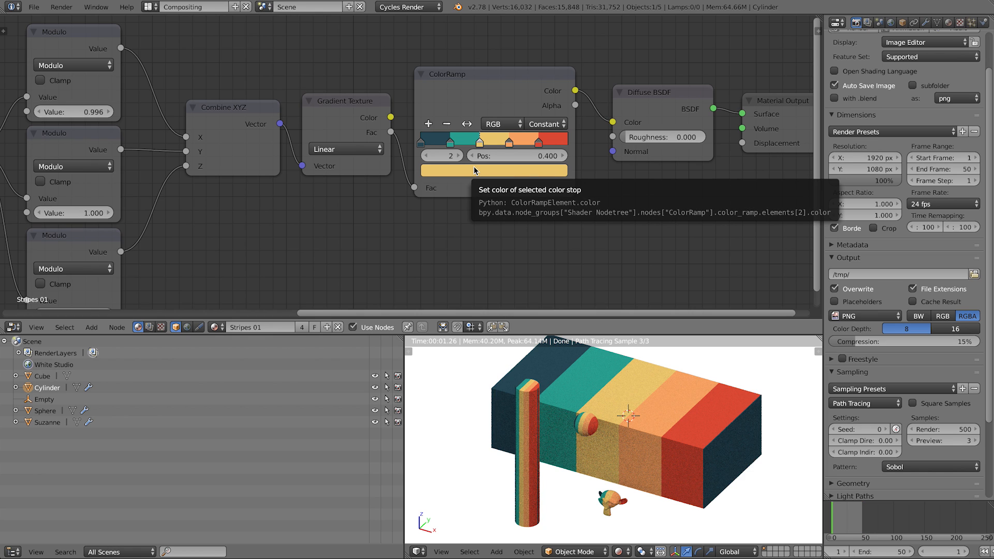
mouse_move(454, 179)
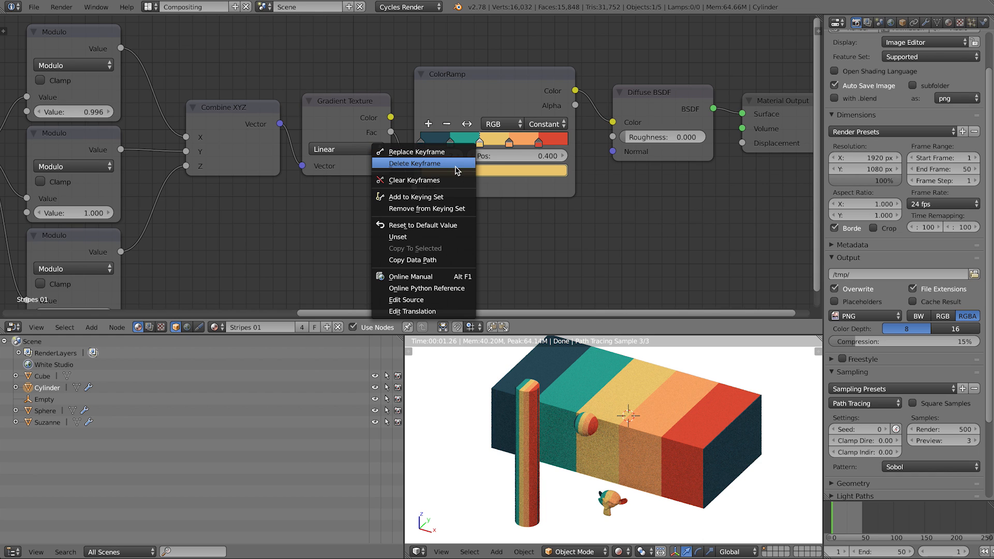
left_click(413, 163)
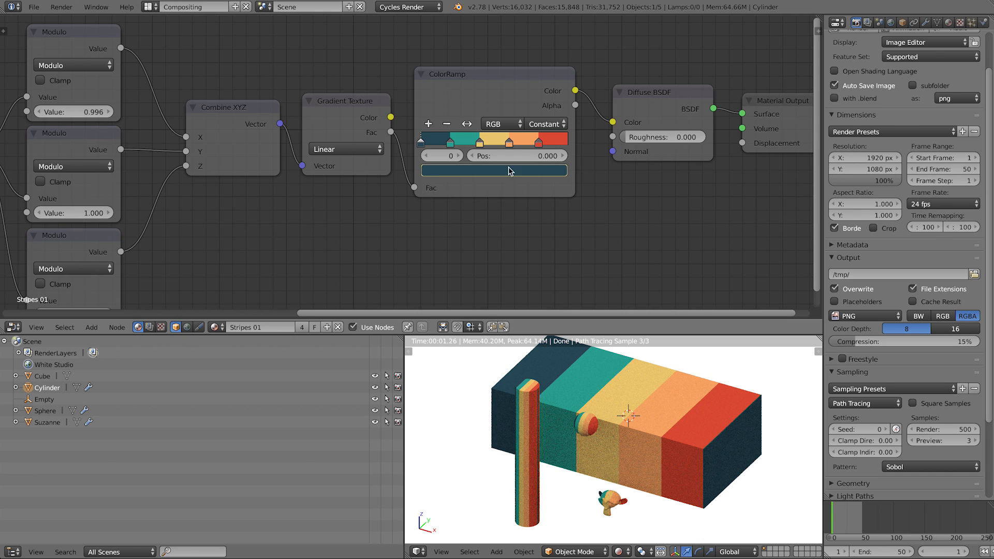
mouse_move(449, 176)
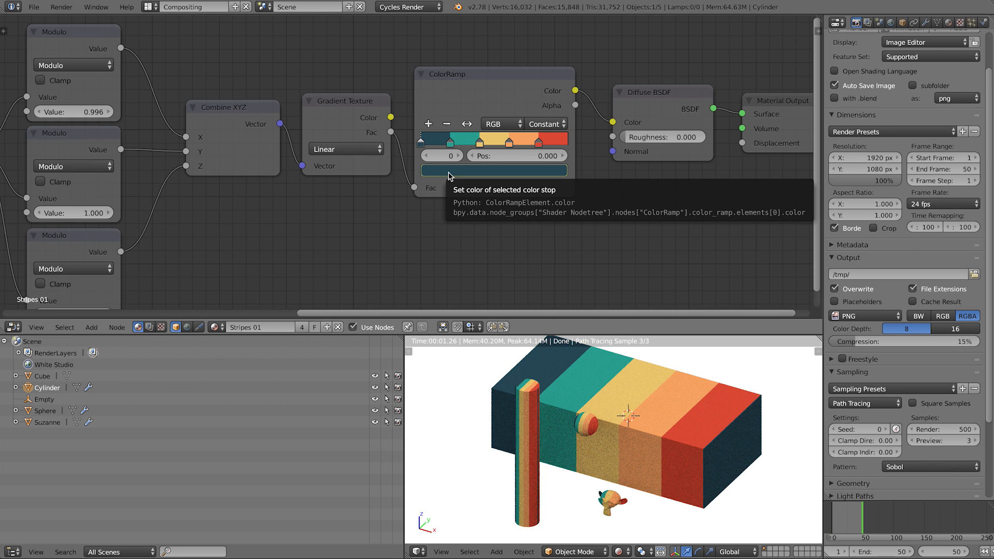
left_click(493, 171)
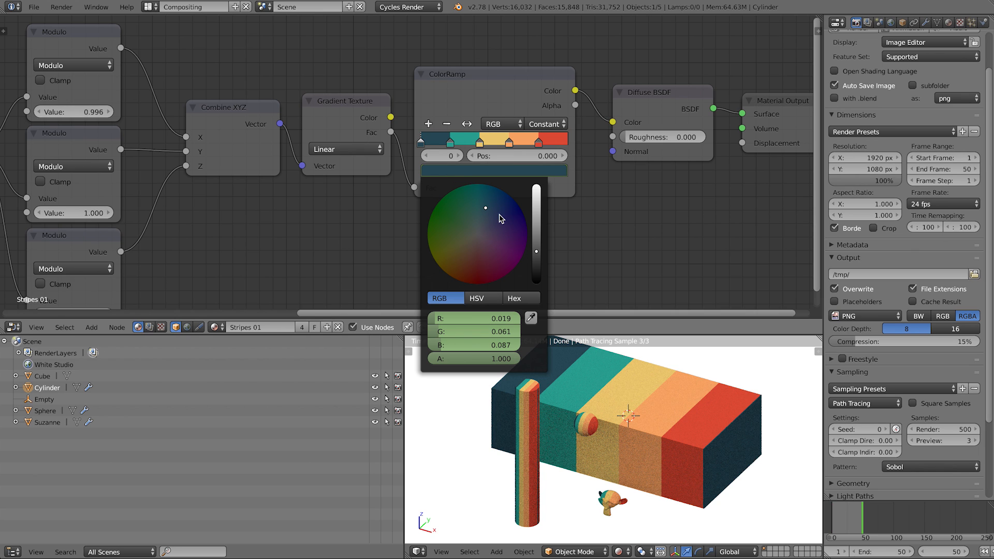
left_click(482, 298)
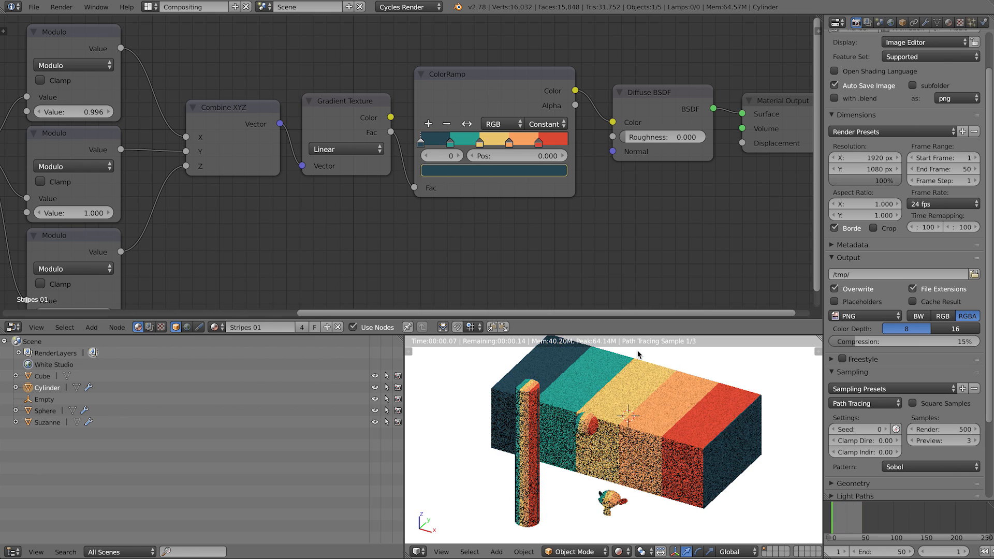
mouse_move(493, 168)
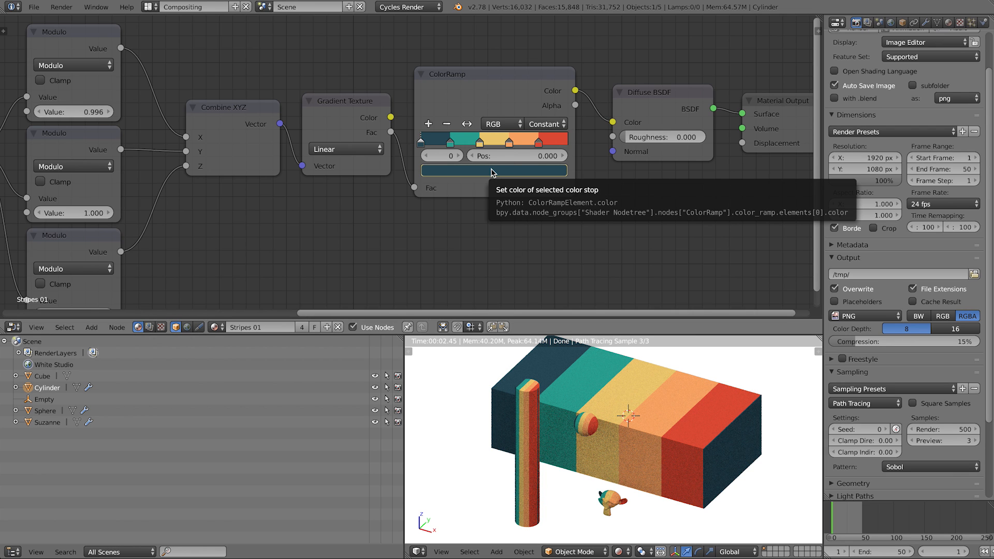
right_click(494, 171)
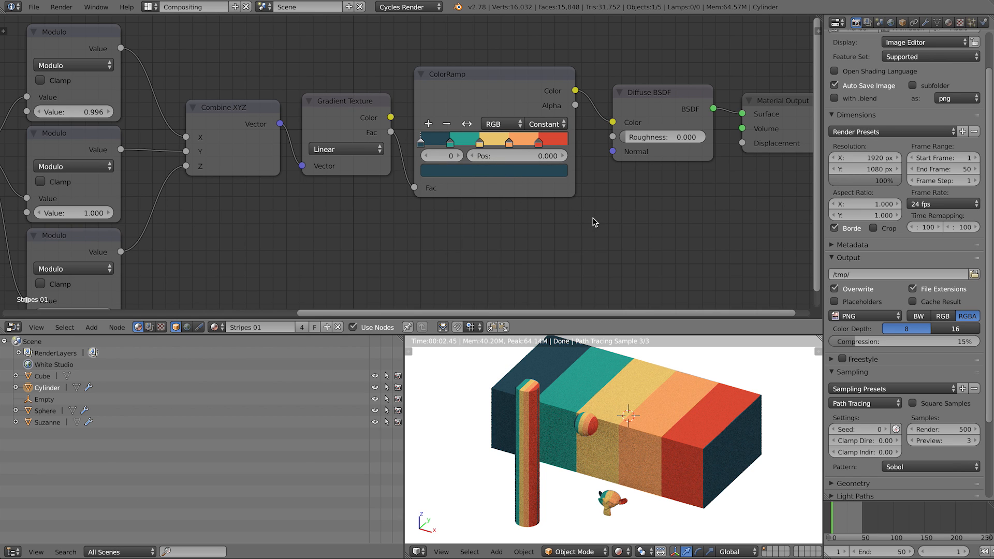
mouse_move(600, 209)
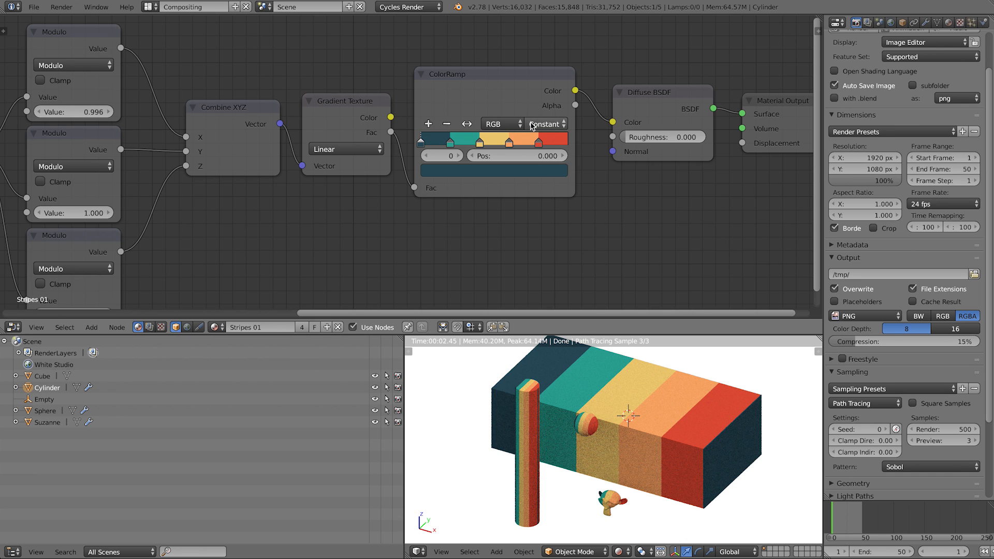
mouse_move(544, 123)
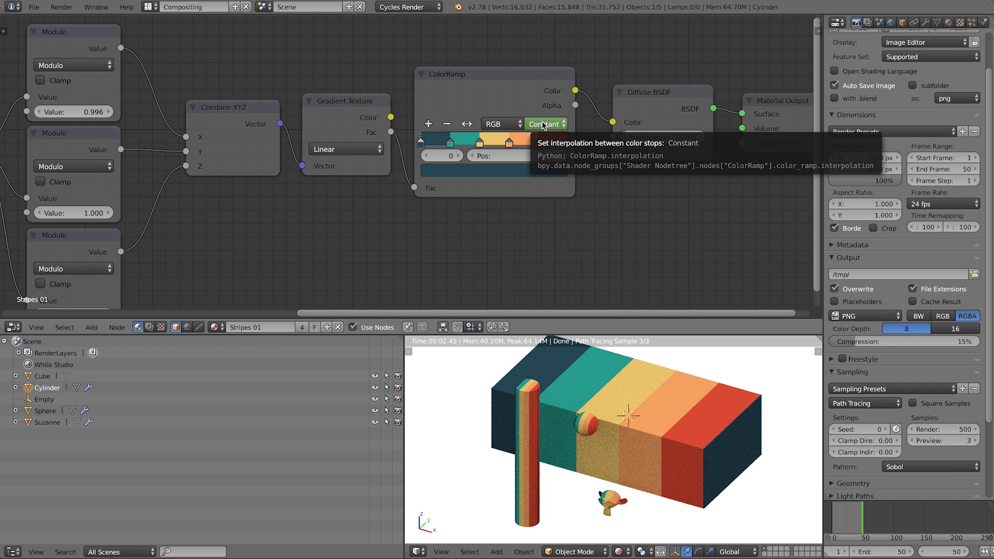
- Key the ColorRamp interpolation as Linear, then revert it to Constant across frames
left_click(542, 124)
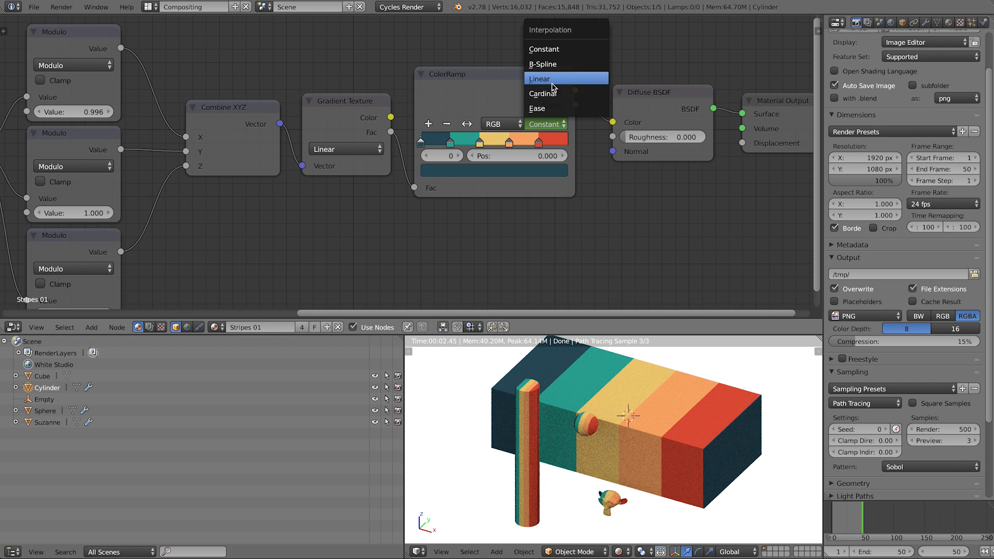
left_click(540, 78)
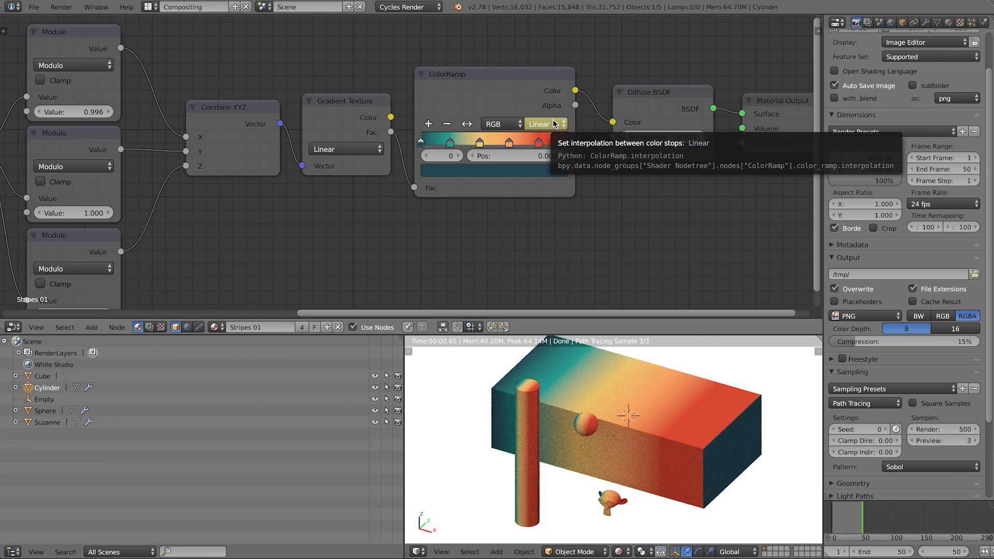
left_click(543, 124)
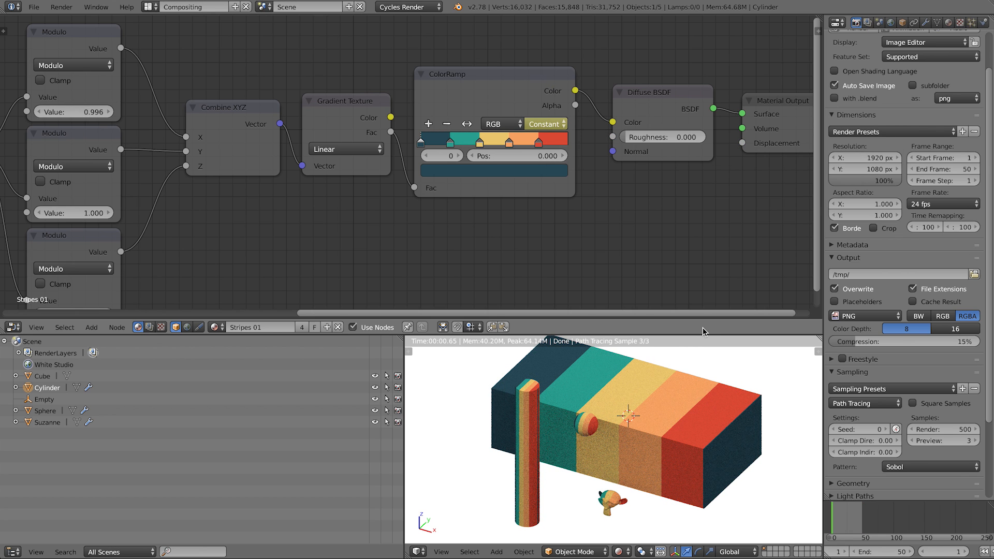
left_click(544, 123)
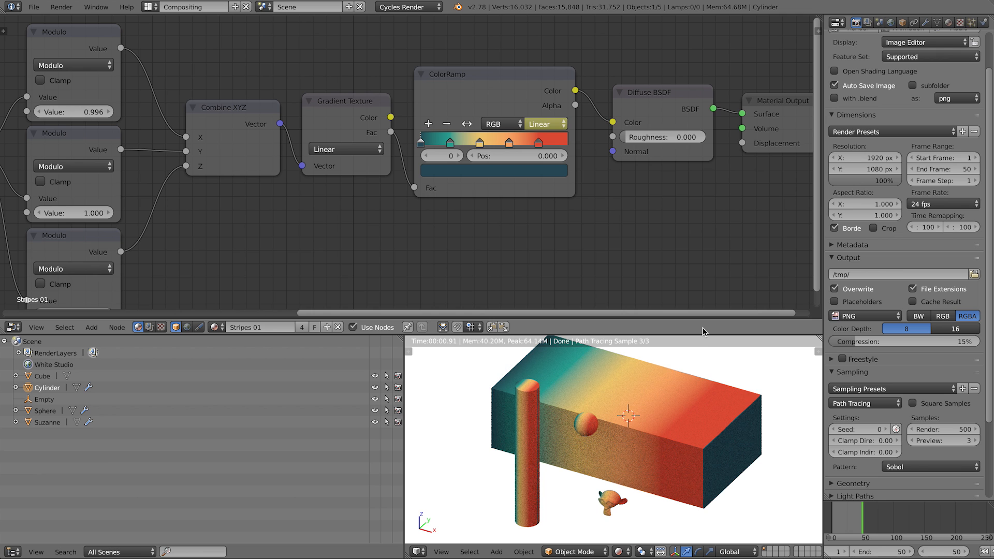
left_click(544, 124)
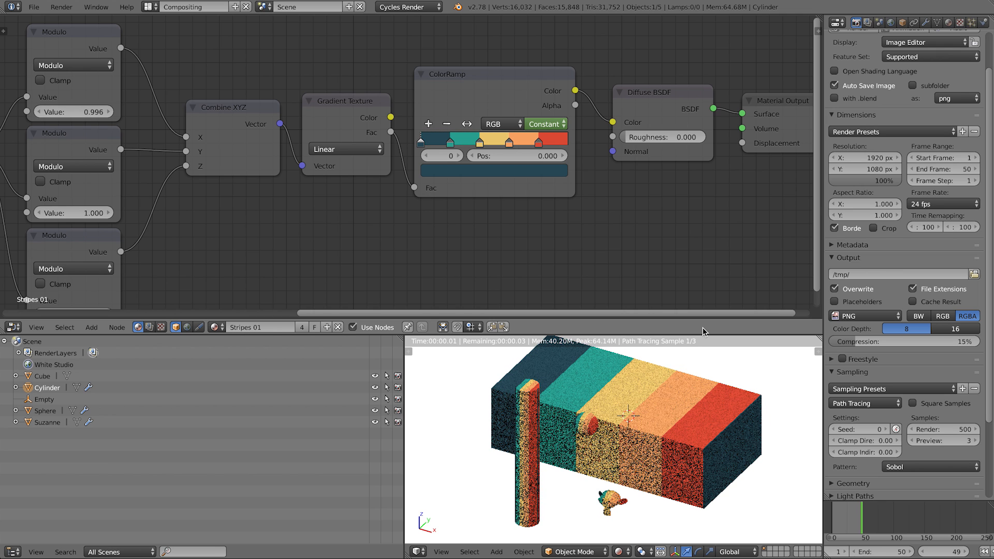